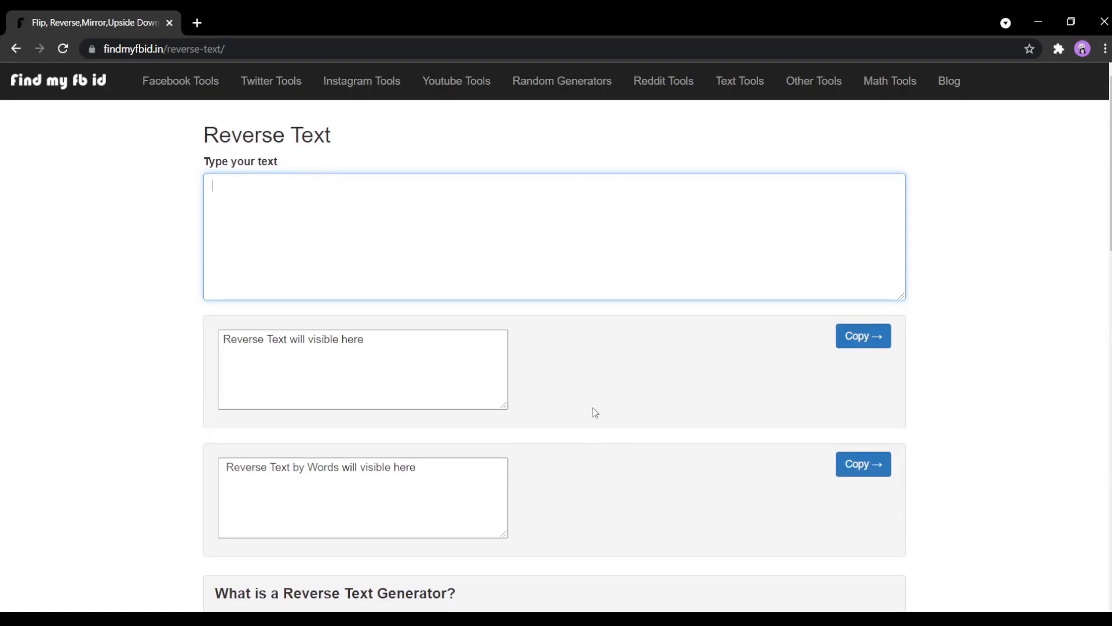
mouse_move(506, 240)
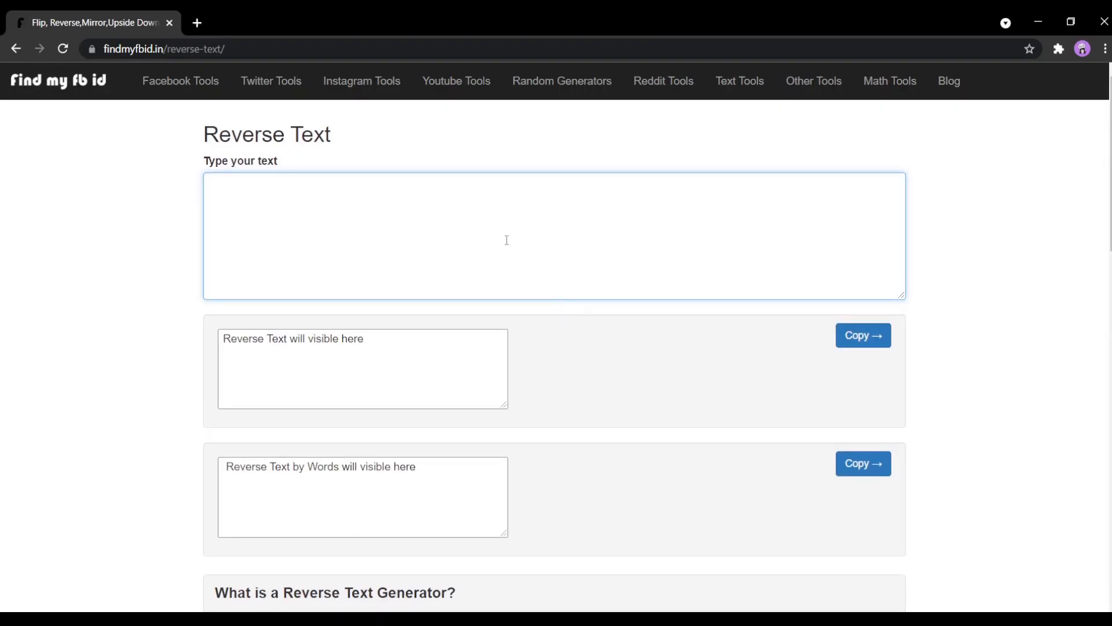
type("T")
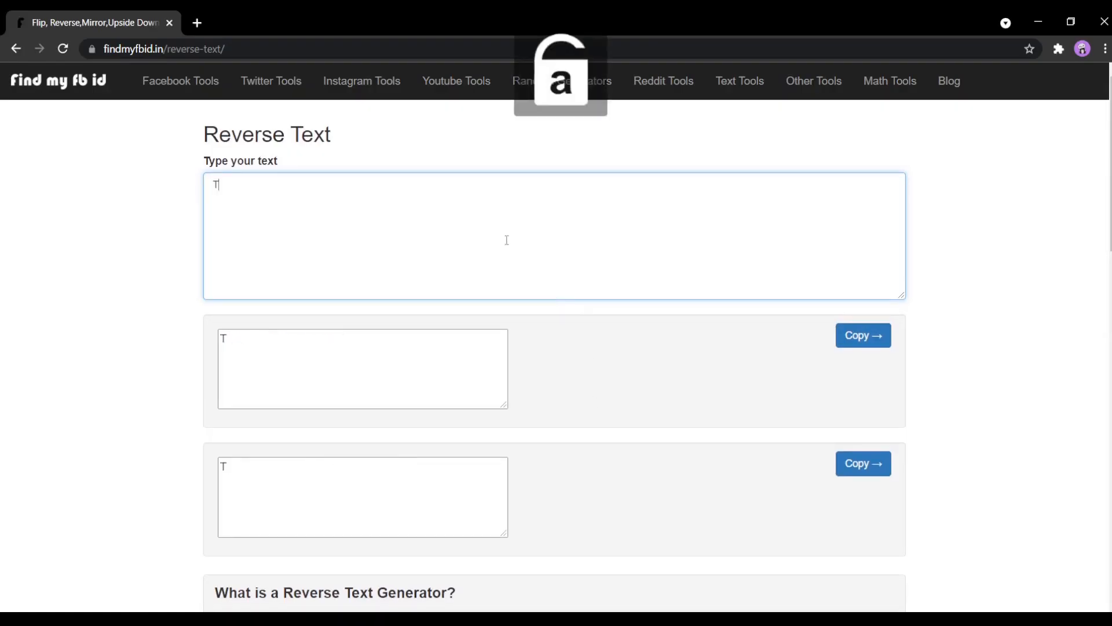
type("his is a")
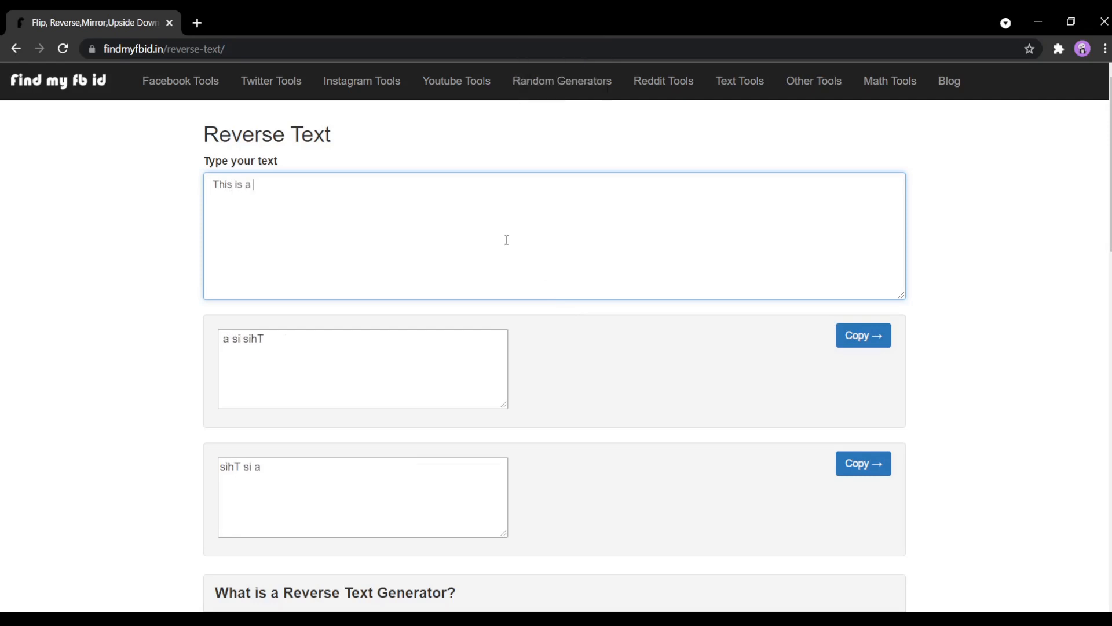
type("reverse text")
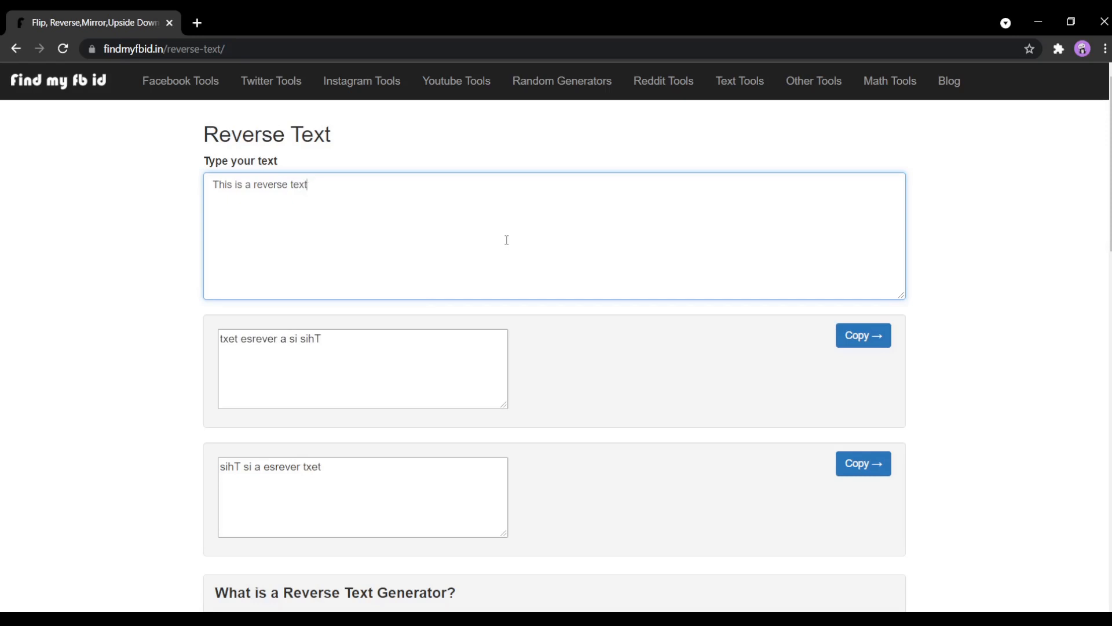
type("!")
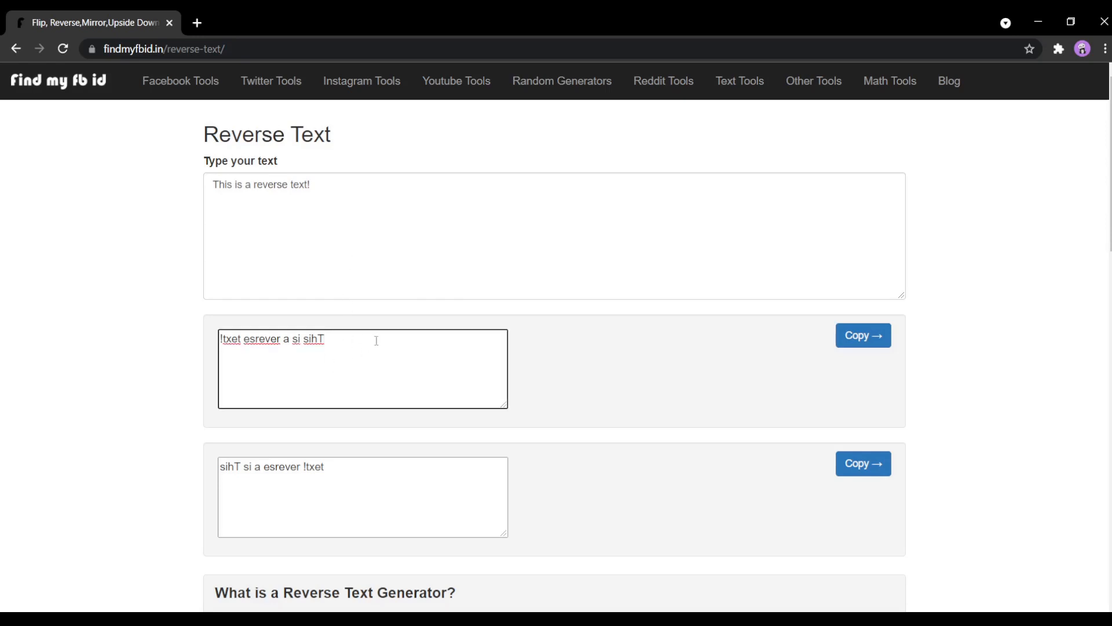
mouse_move(428, 415)
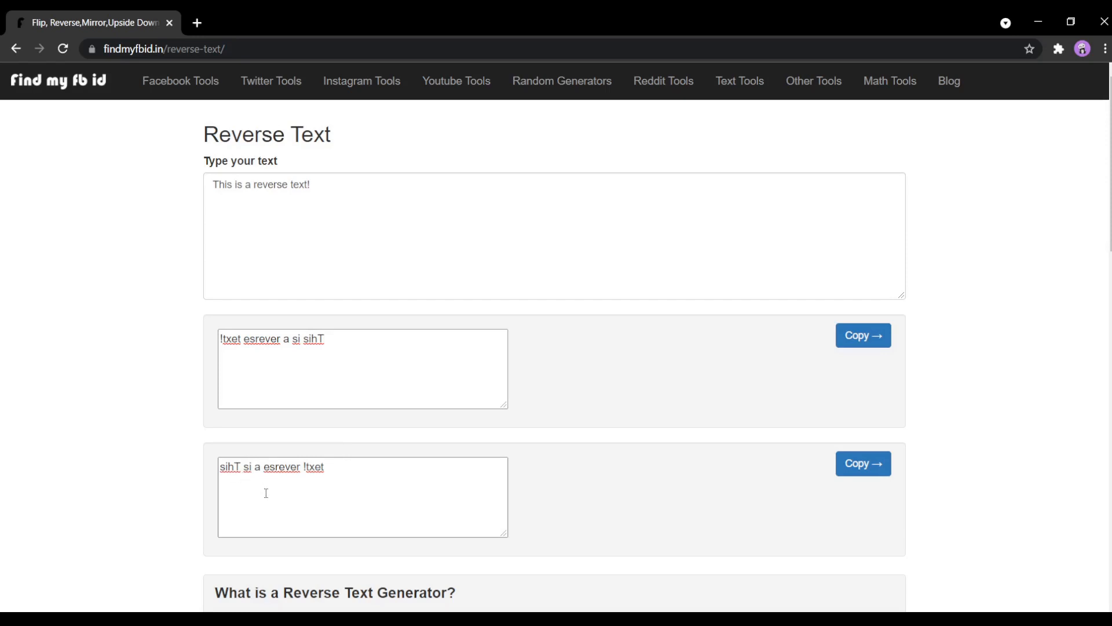
mouse_move(537, 464)
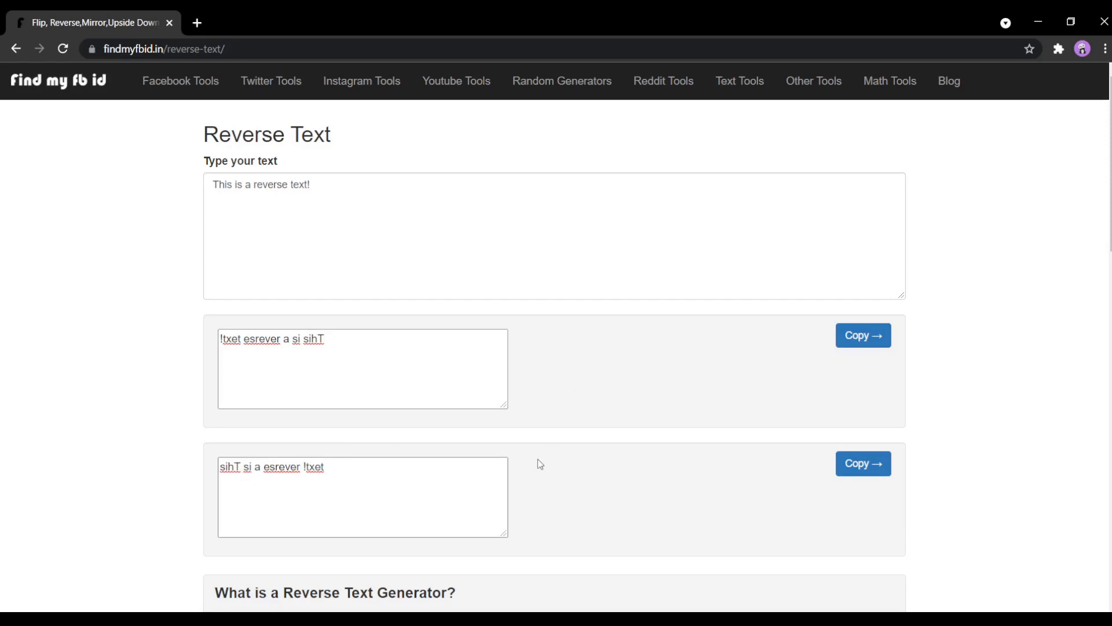